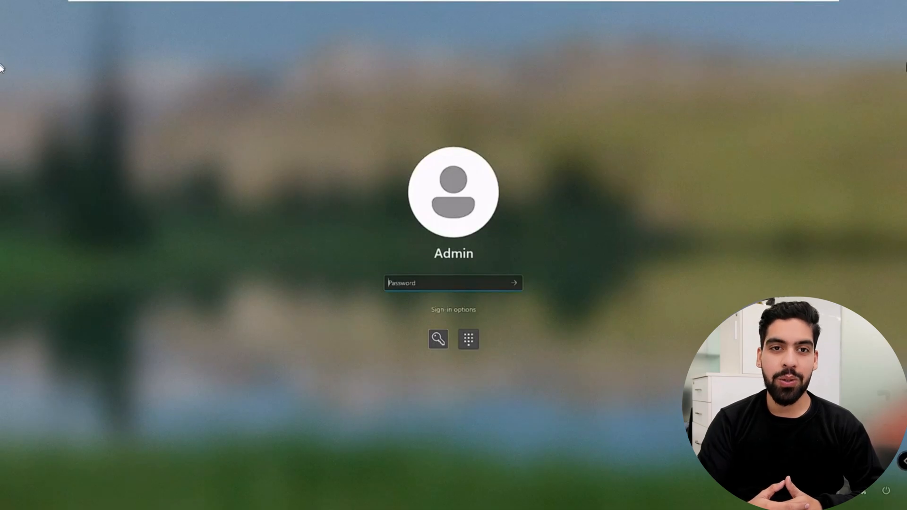
- Enter a wrong Admin password to reveal the hint, then choose Reset password
{"action": "type", "text": "password"}
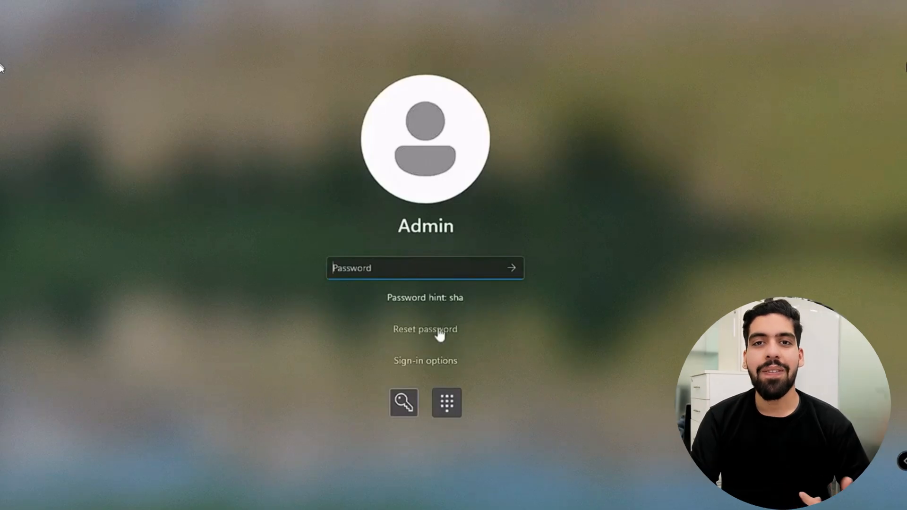
{"action": "left_click", "coordinate": [425, 328]}
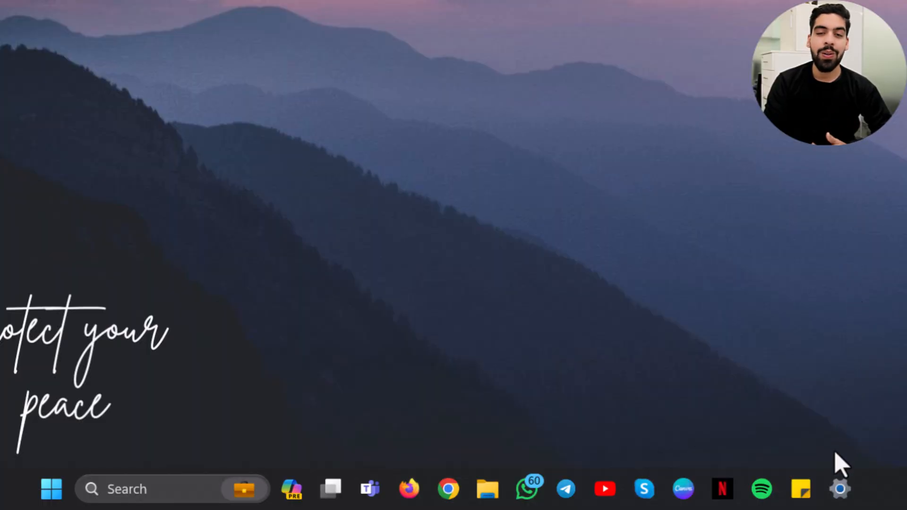
- Open Windows Settings and go to System > Recovery
{"action": "left_click", "coordinate": [840, 489]}
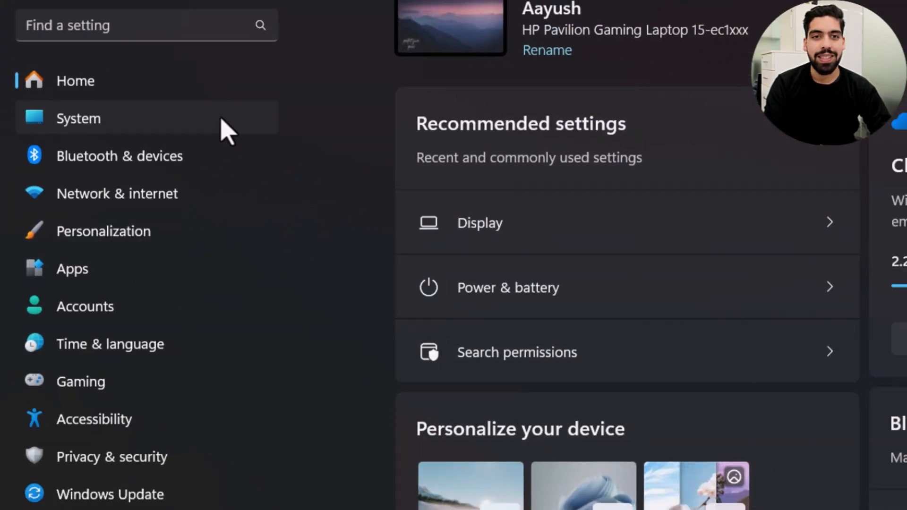
{"action": "left_click", "coordinate": [77, 118]}
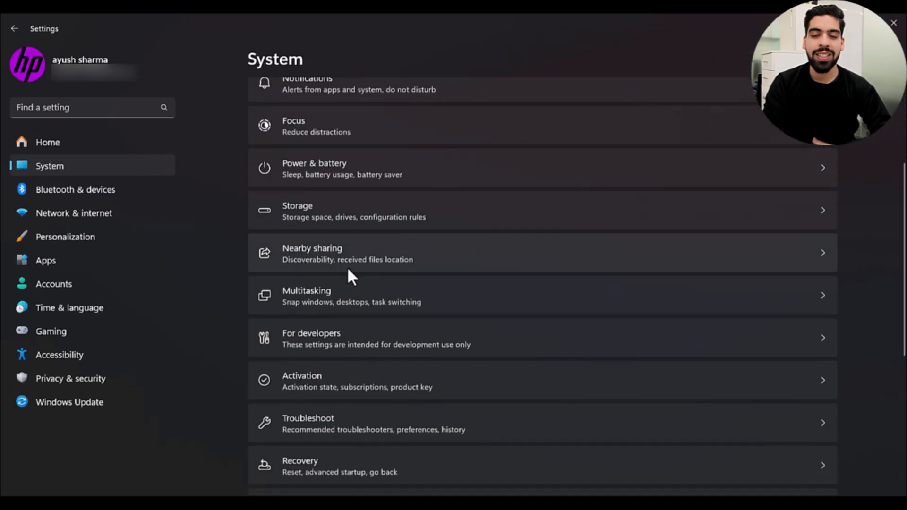
{"action": "scroll", "scroll_direction": "down", "scroll_amount": 3}
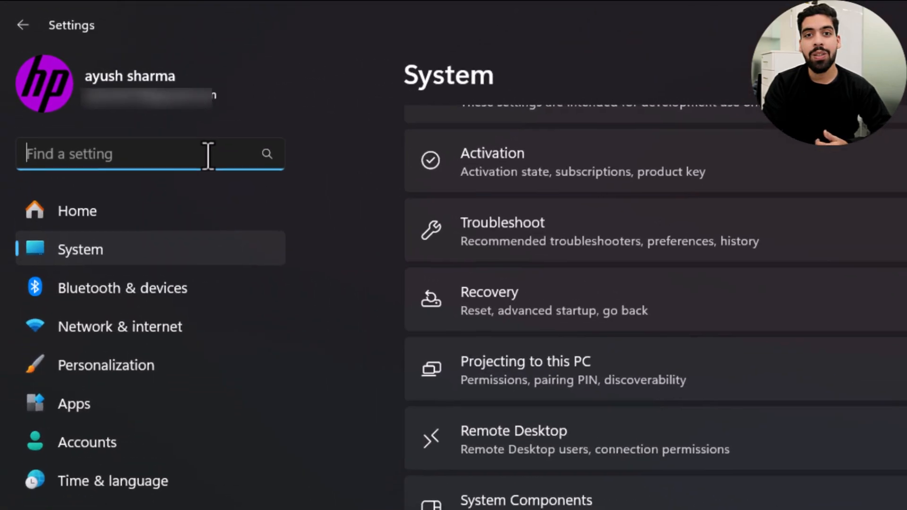
{"action": "mouse_move", "coordinate": [344, 283]}
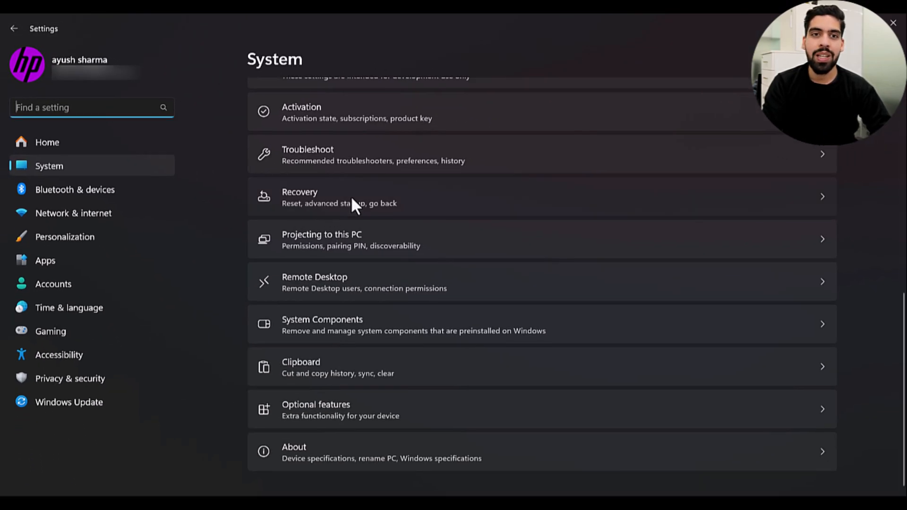
{"action": "left_click", "coordinate": [347, 196]}
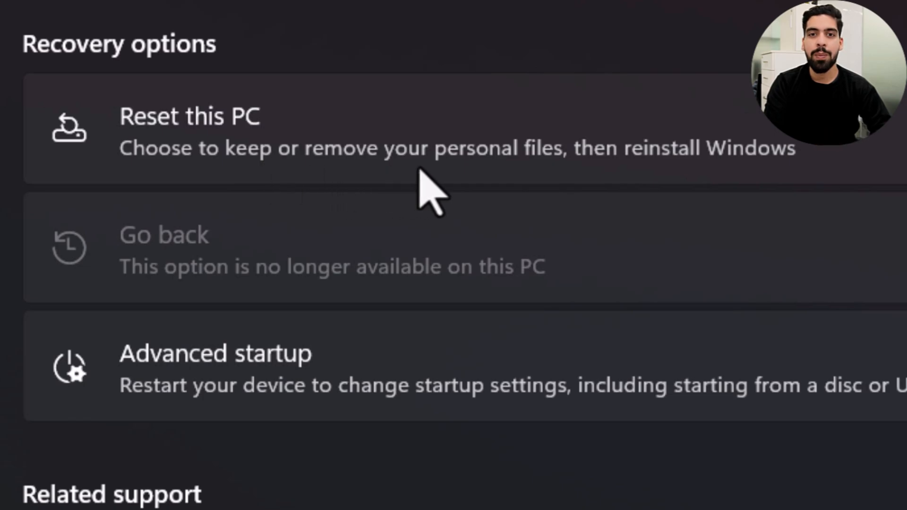
{"action": "mouse_move", "coordinate": [810, 199]}
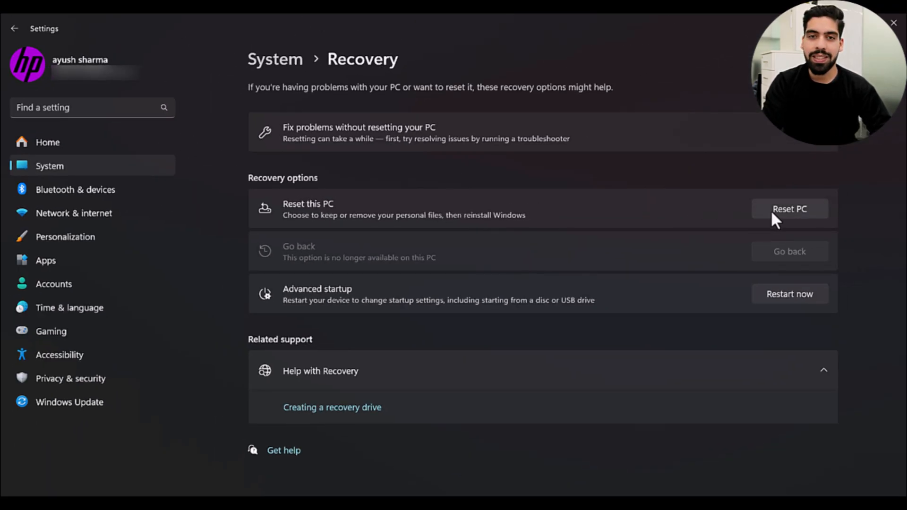
- Start Reset this PC with Keep my files and Cloud download selected
{"action": "left_click", "coordinate": [788, 209]}
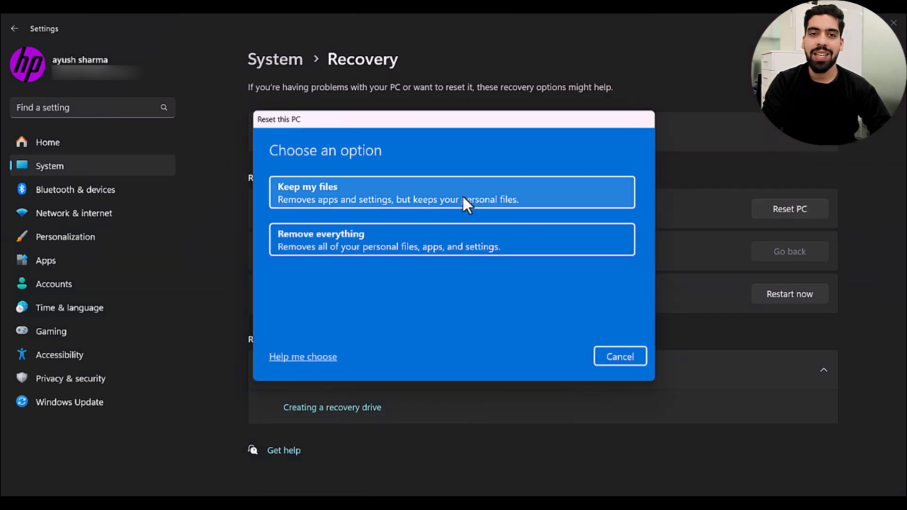
{"action": "mouse_move", "coordinate": [427, 208]}
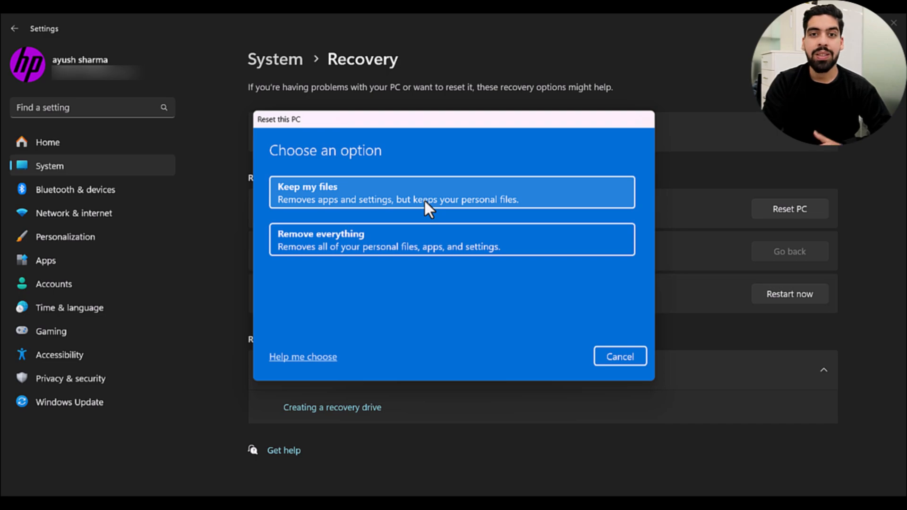
{"action": "mouse_move", "coordinate": [417, 239]}
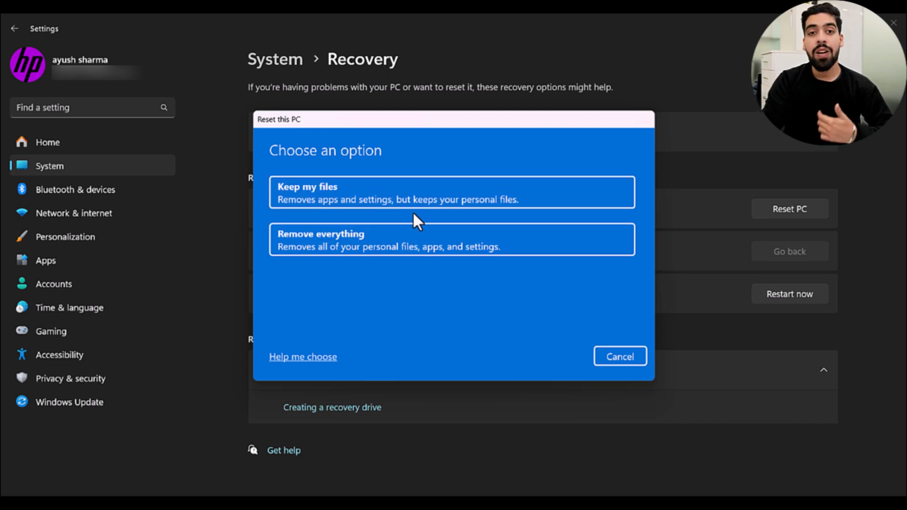
{"action": "mouse_move", "coordinate": [403, 246]}
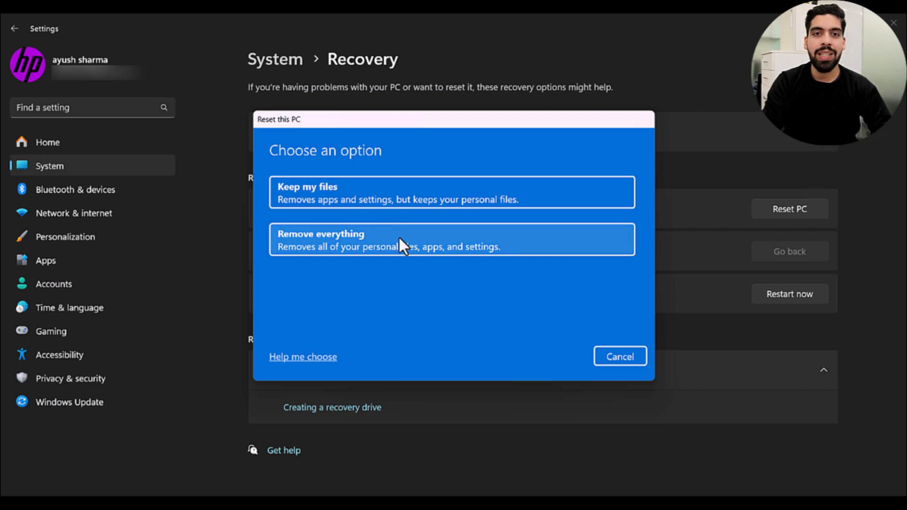
{"action": "mouse_move", "coordinate": [386, 214]}
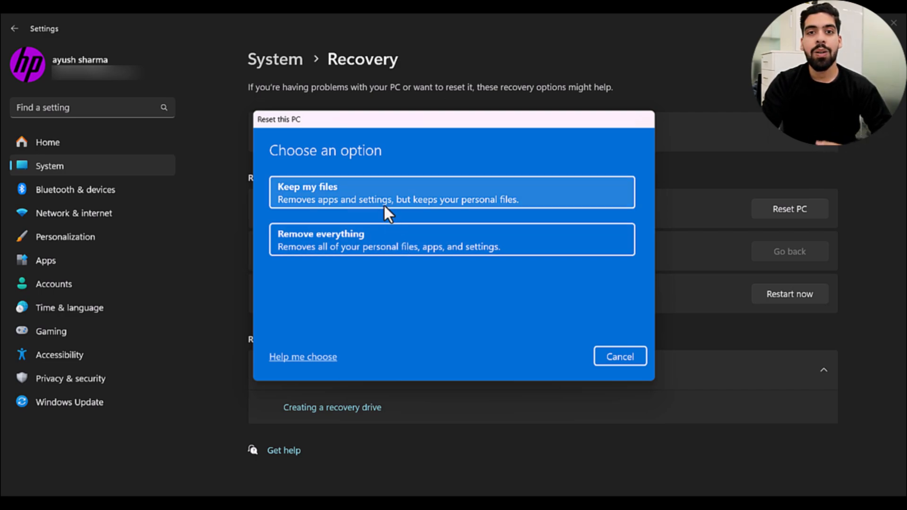
{"action": "left_click", "coordinate": [451, 192]}
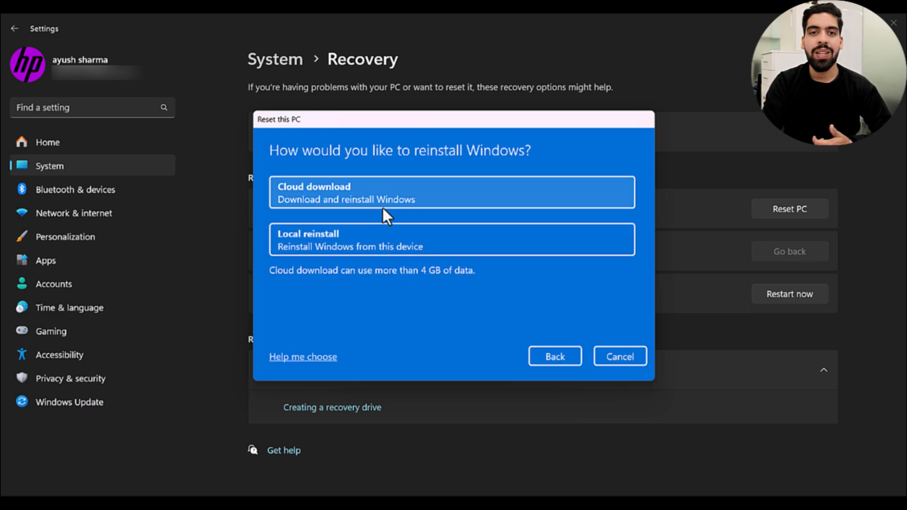
{"action": "mouse_move", "coordinate": [397, 206]}
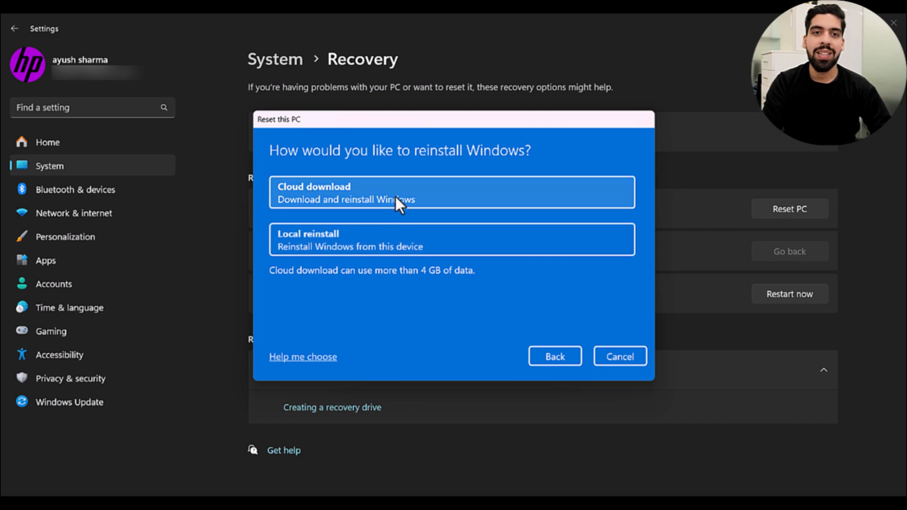
{"action": "left_click", "coordinate": [451, 192]}
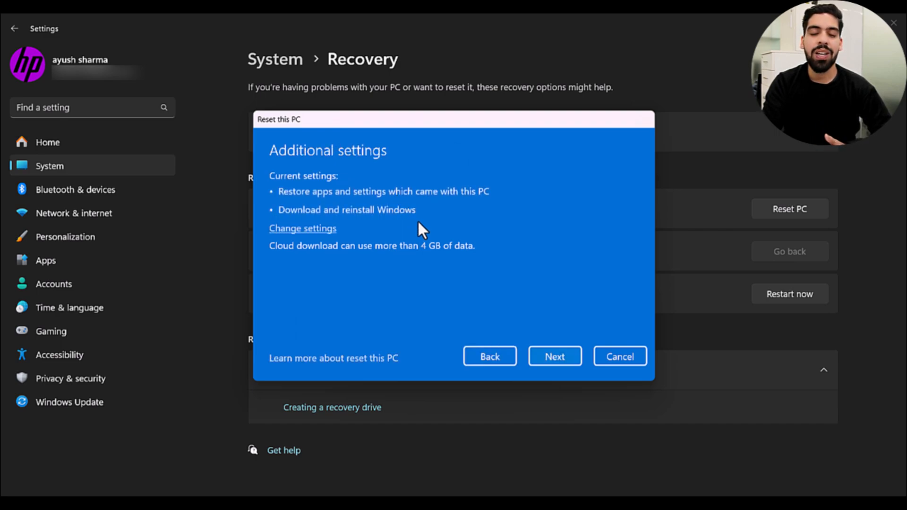
{"action": "mouse_move", "coordinate": [488, 281]}
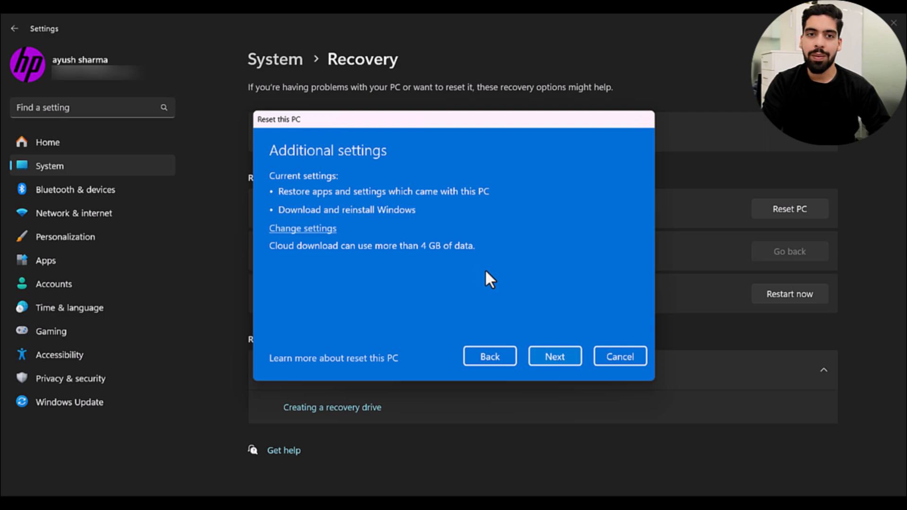
{"action": "mouse_move", "coordinate": [554, 356]}
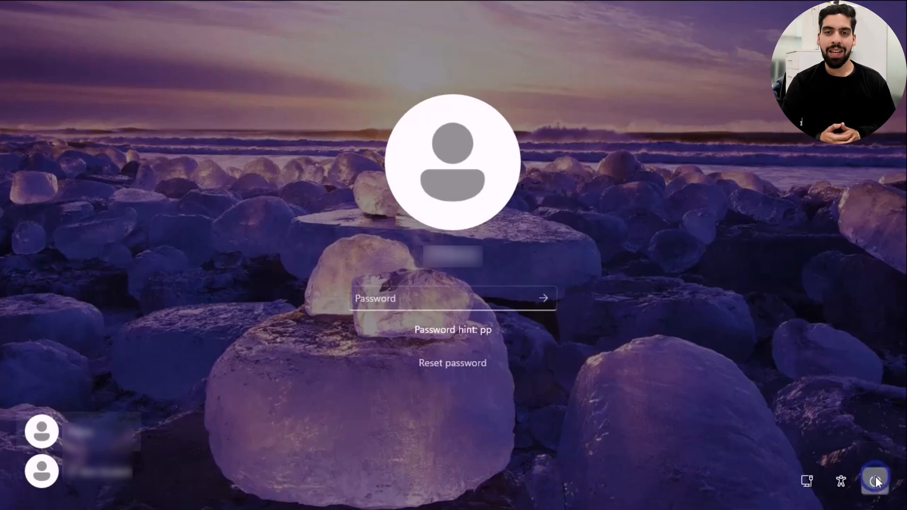
- Restart from the lock screen into recovery and open Troubleshoot's Advanced options
{"action": "left_click", "coordinate": [874, 481]}
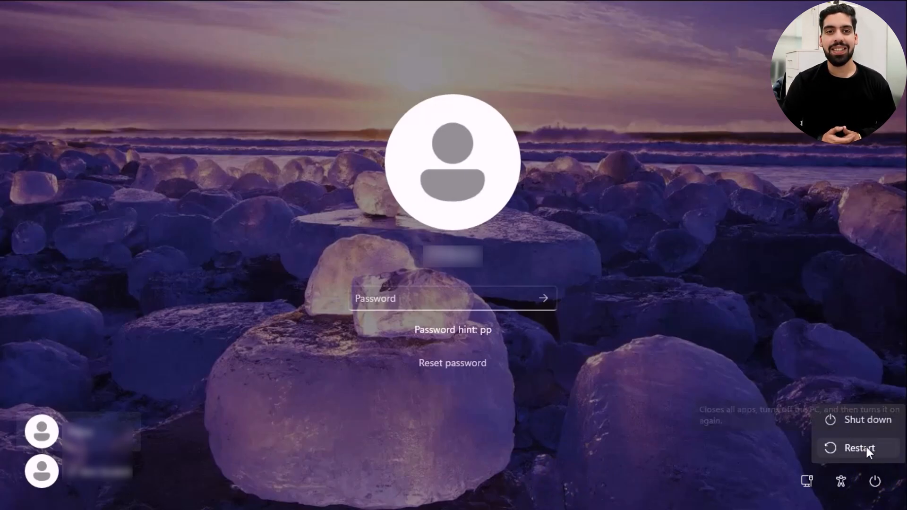
{"action": "left_click", "coordinate": [858, 447]}
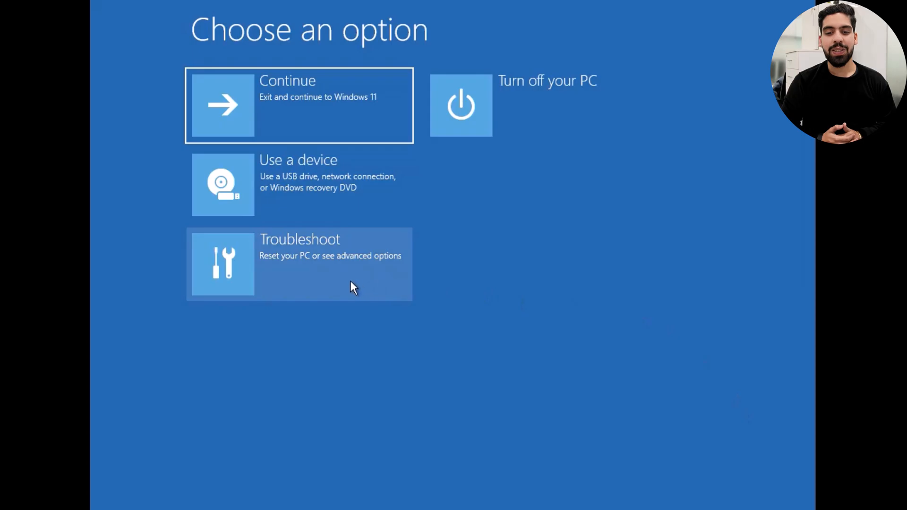
{"action": "left_click", "coordinate": [299, 263]}
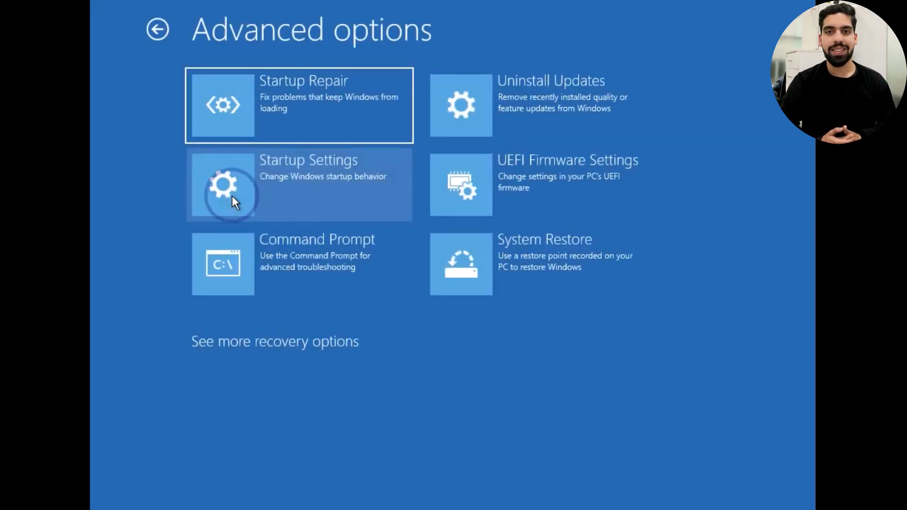
{"action": "mouse_move", "coordinate": [249, 284]}
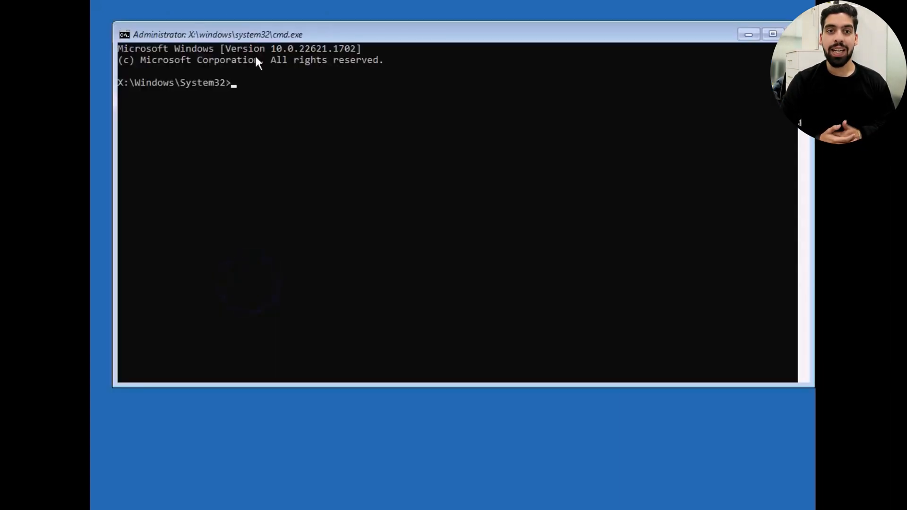
- Back up C:\Windows\System32\Utilman.exe as Utilman.exebak with the copy command
{"action": "type", "text": "copy C:"}
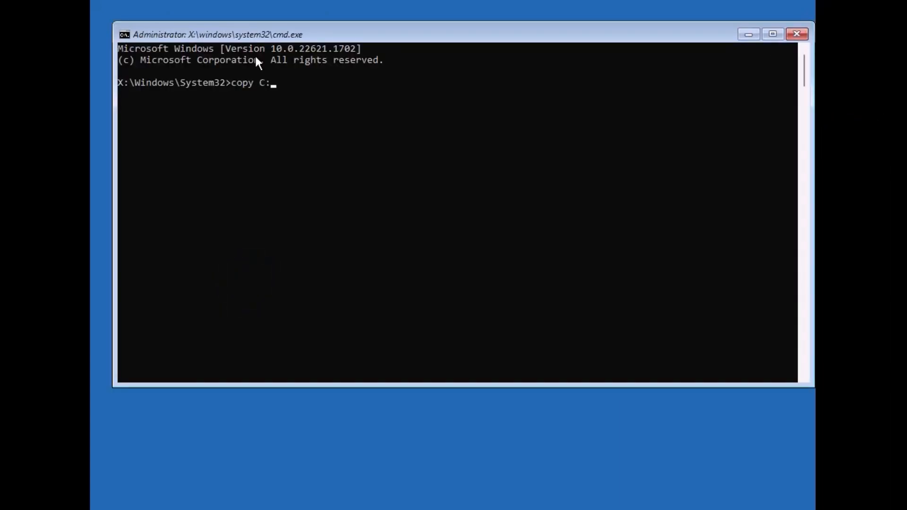
{"action": "type", "text": "\\Windows\\System32"}
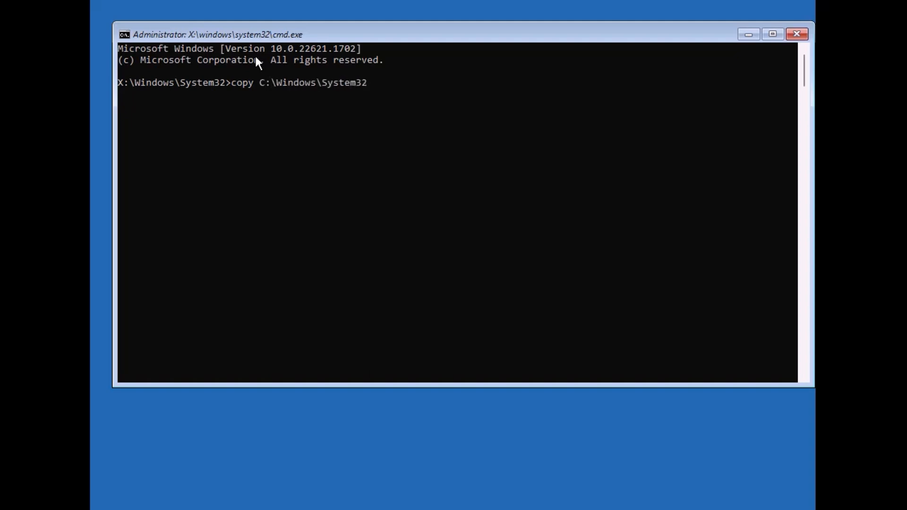
{"action": "type", "text": "\\Utilman.exe C:"}
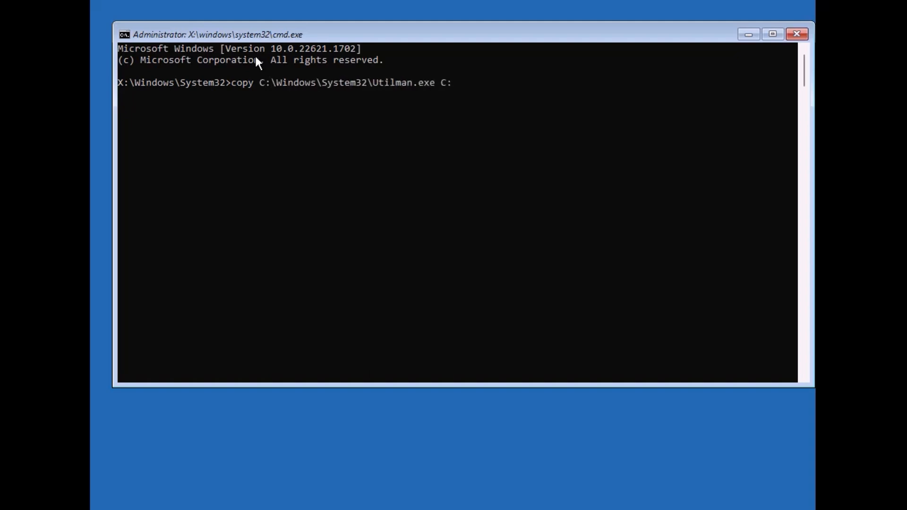
{"action": "type", "text": "\\Windows\\Syt"}
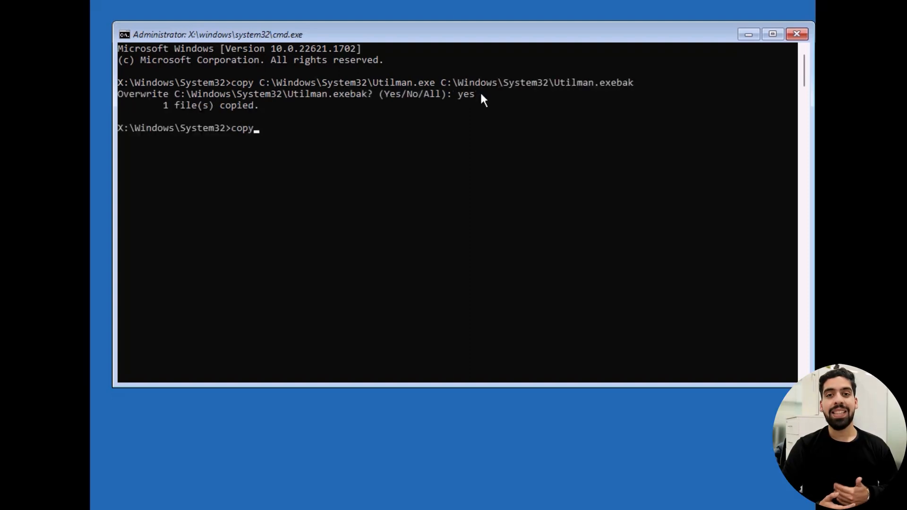
- Copy C:\windows\system32\cmd.exe over Utilman.exe
{"action": "type", "text": "C:"}
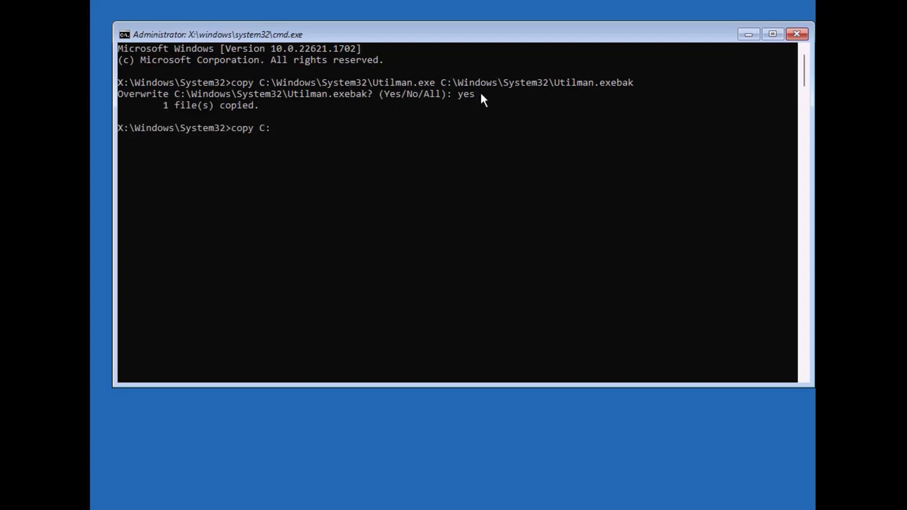
{"action": "type", "text": "\\windows\\system32"}
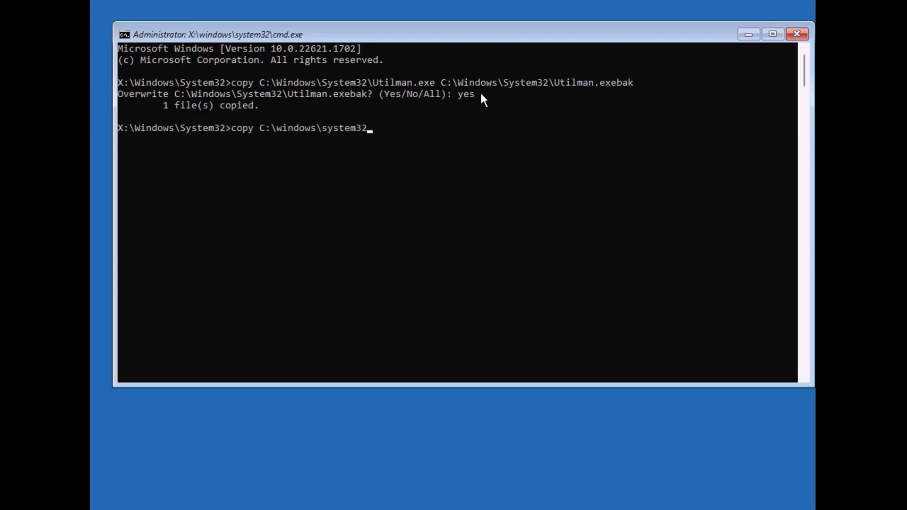
{"action": "type", "text": "\\cmd.exe C:"}
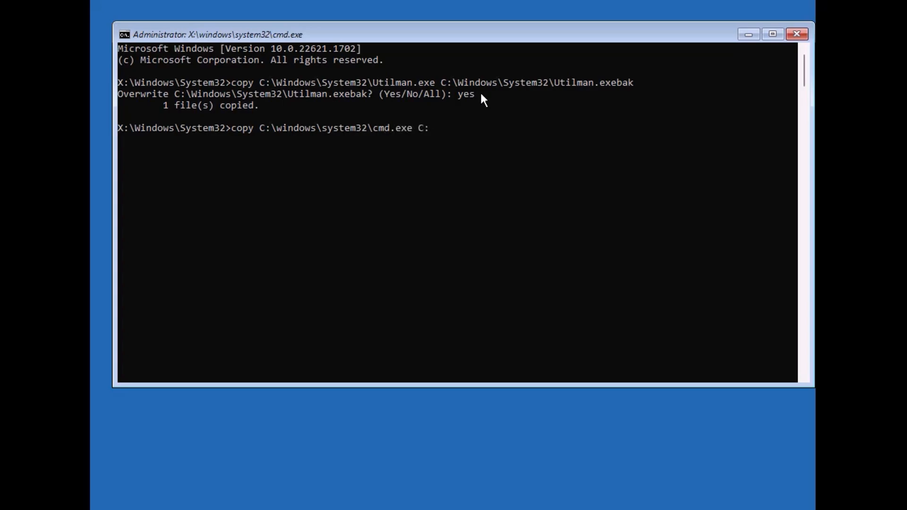
{"action": "type", "text": "\\windows\\Uti"}
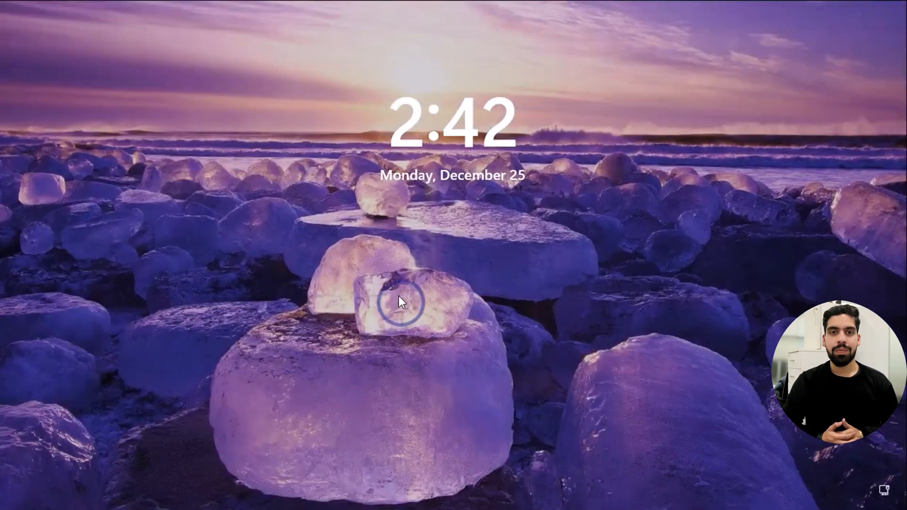
- Launch Command Prompt via the sign-in Accessibility icon and run net localgroup administrators
{"action": "left_click", "coordinate": [402, 302]}
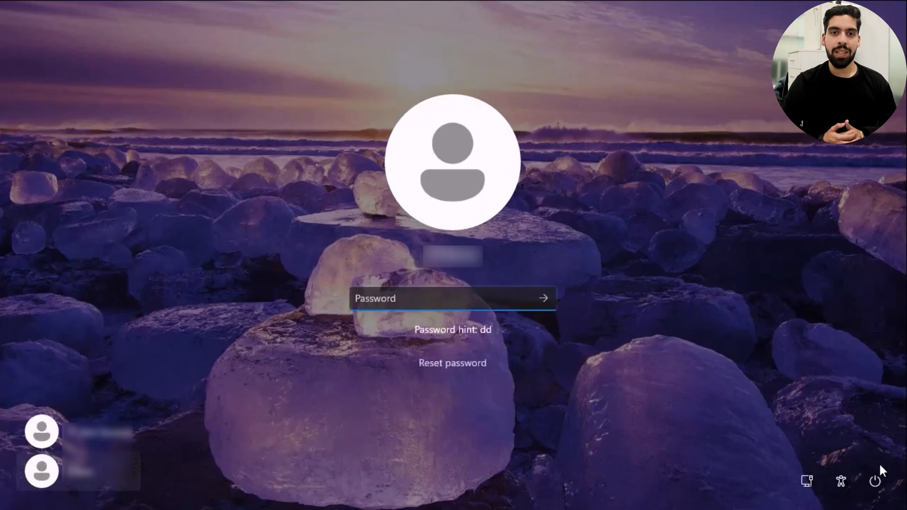
{"action": "left_click", "coordinate": [840, 481]}
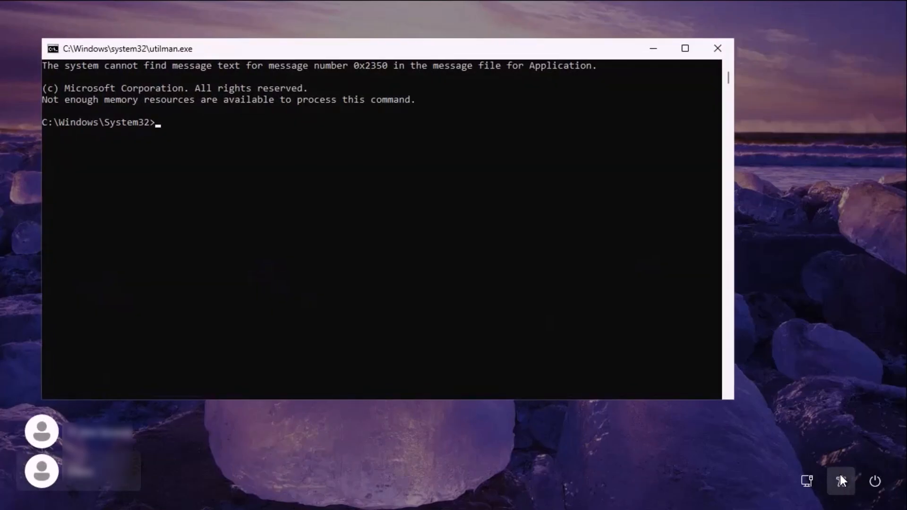
{"action": "type", "text": "net local group admi"}
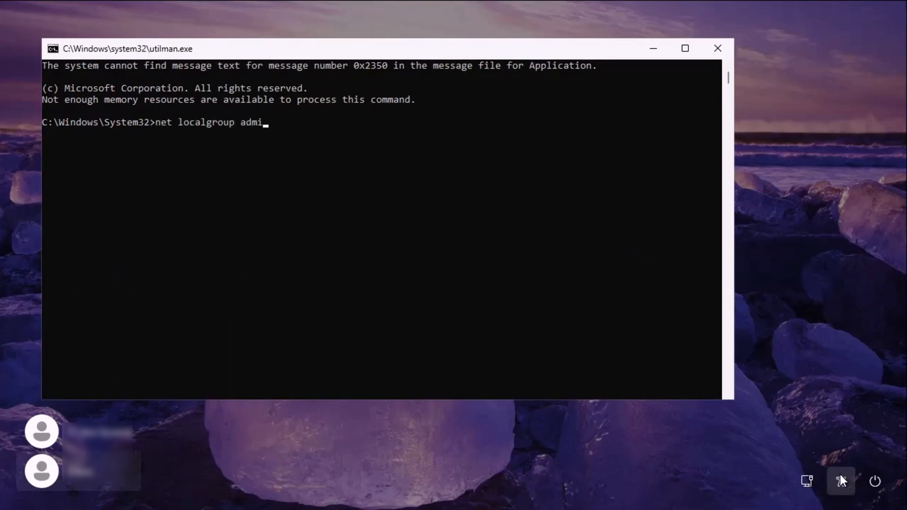
{"action": "type", "text": "nistrators"}
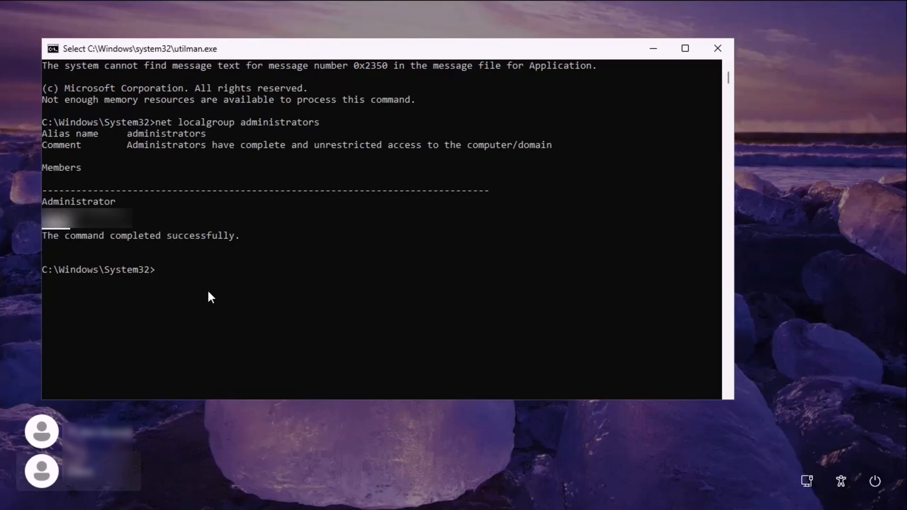
- Run net user with the username to set the account password
{"action": "type", "text": "net"}
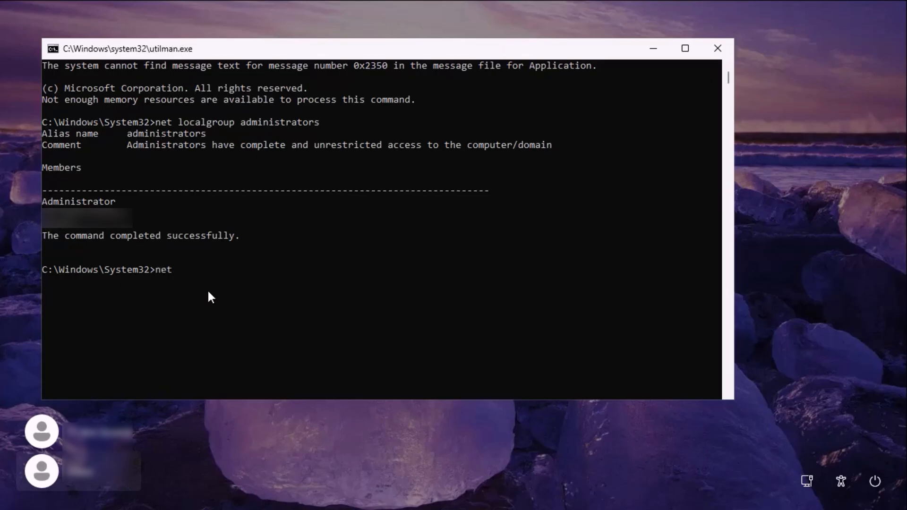
{"action": "type", "text": "user"}
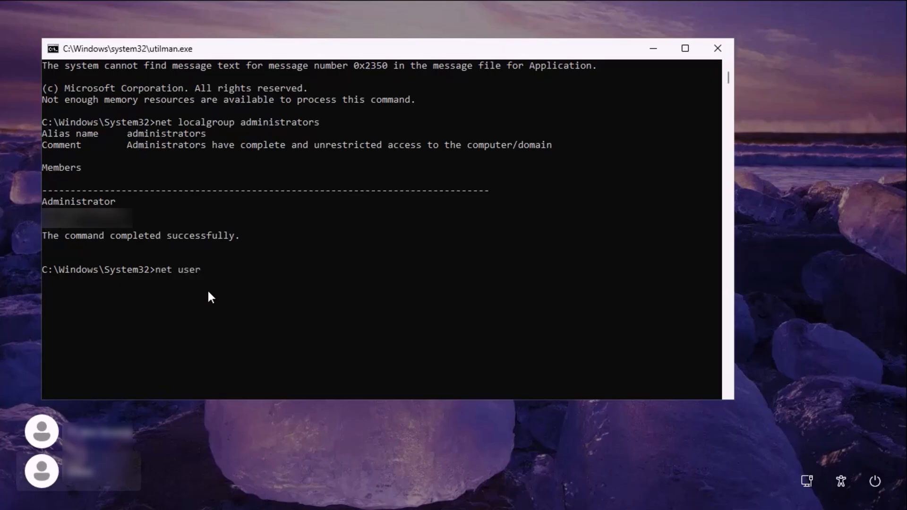
{"action": "type", "text": "username"}
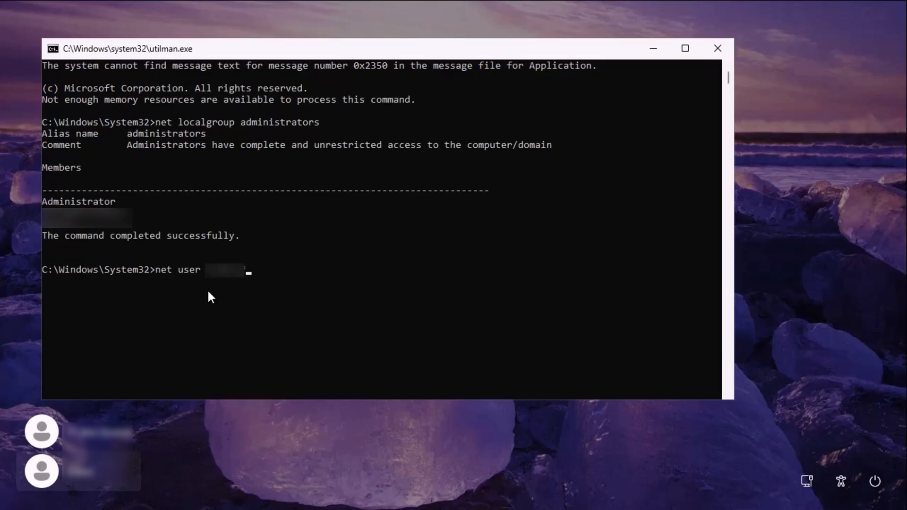
{"action": "key", "text": "enter"}
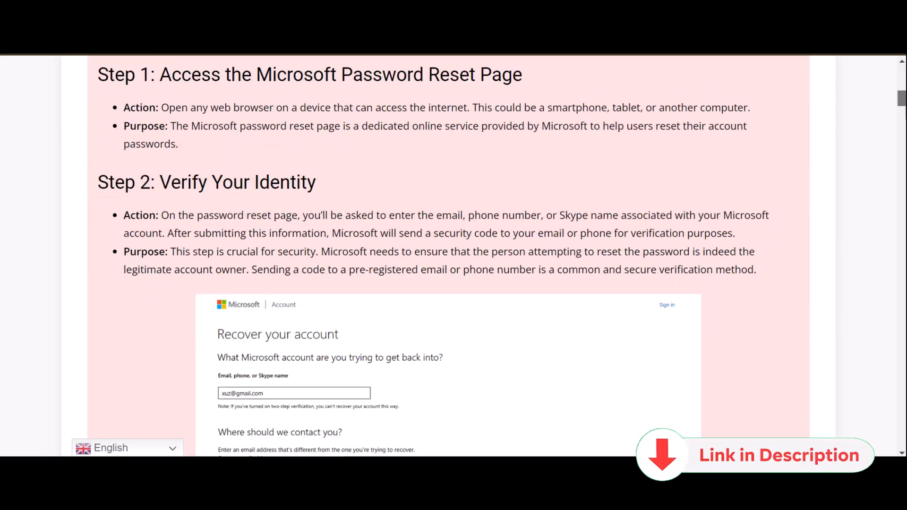
- Scroll the blog's password-reset methods down to the comment form
{"action": "scroll", "scroll_direction": "down", "scroll_amount": 3}
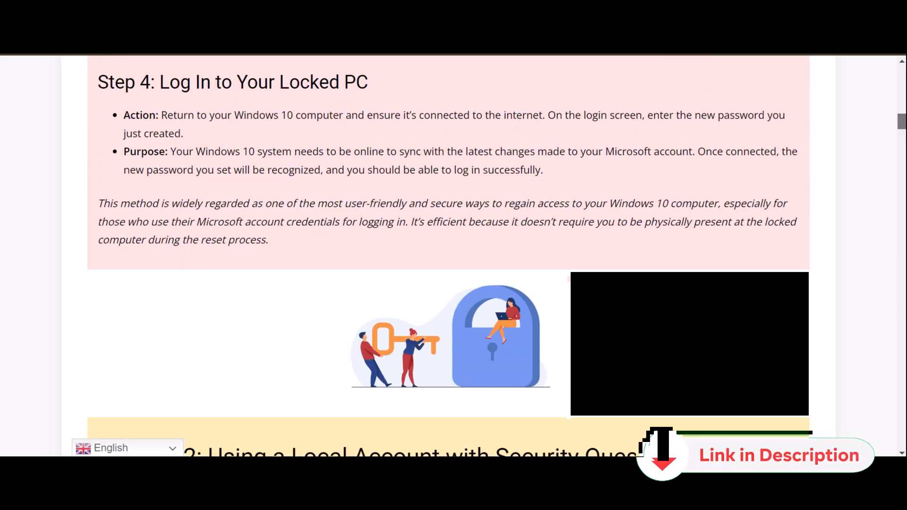
{"action": "scroll", "scroll_direction": "down", "scroll_amount": 3}
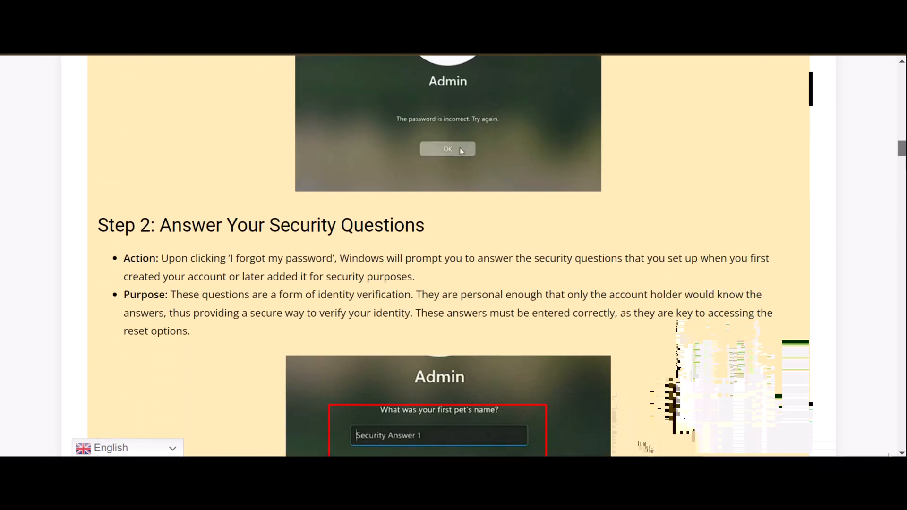
{"action": "scroll", "scroll_direction": "down", "scroll_amount": 3}
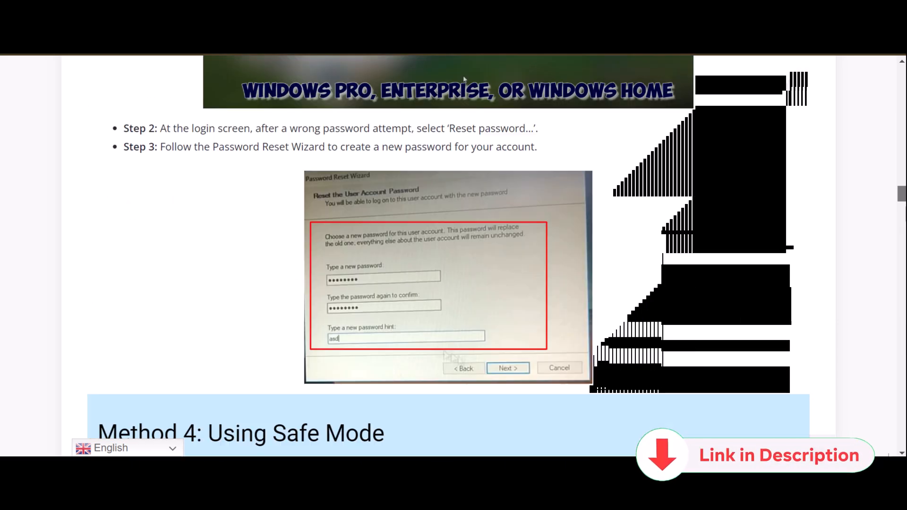
{"action": "scroll", "scroll_direction": "down", "scroll_amount": 3}
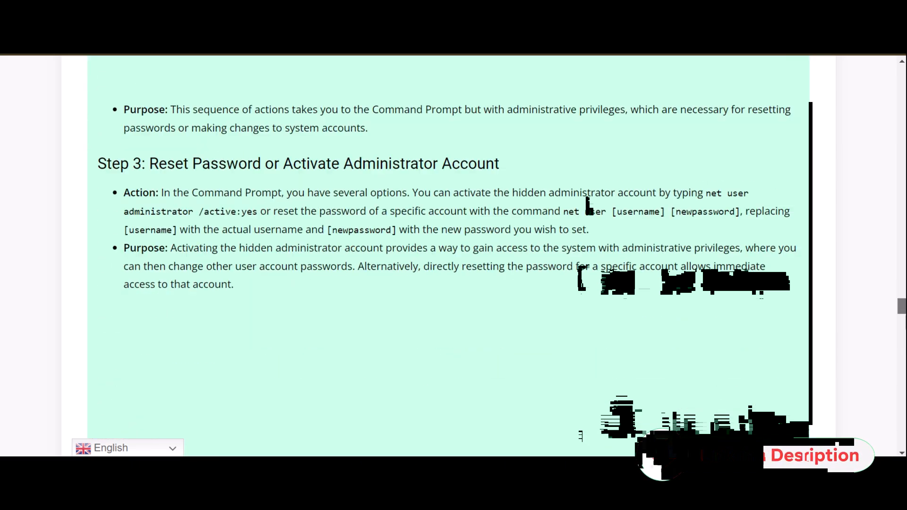
{"action": "scroll", "scroll_direction": "down", "scroll_amount": 3}
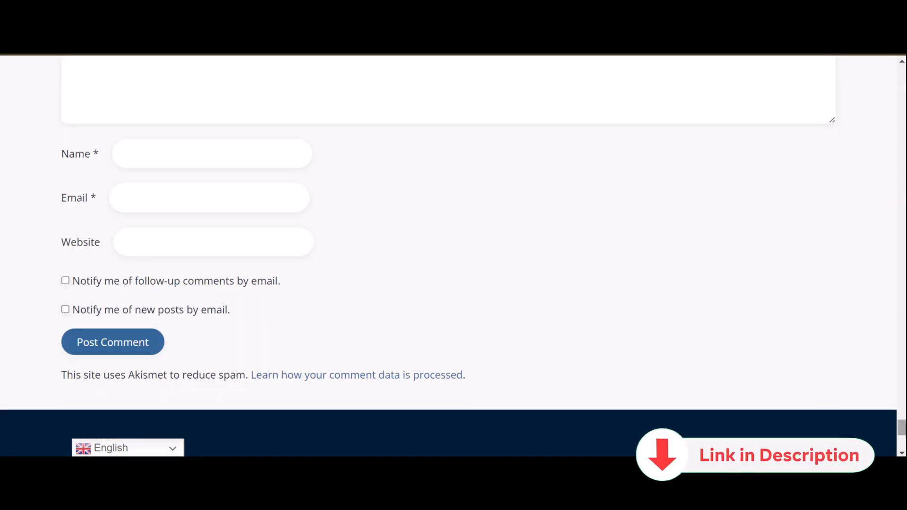